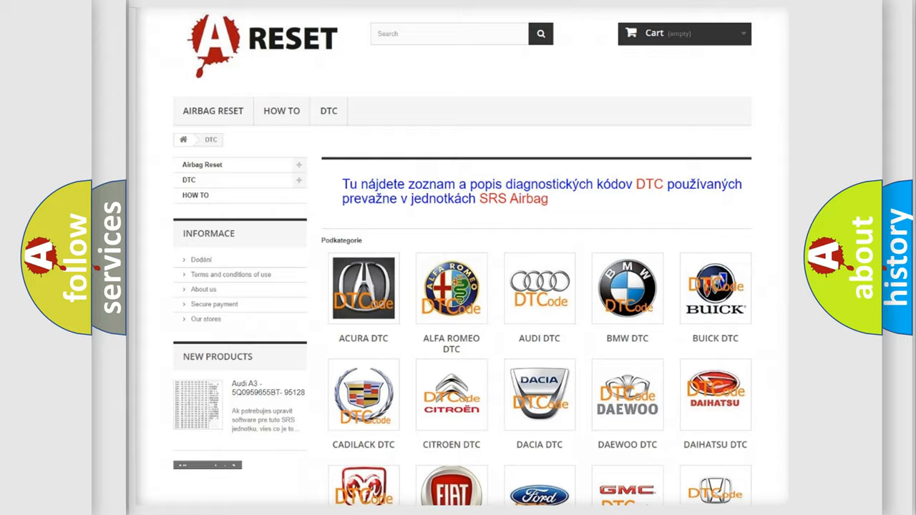
- Scroll through the Fiat DTC code list around code C1005-02 and back up
scroll("down", 3)
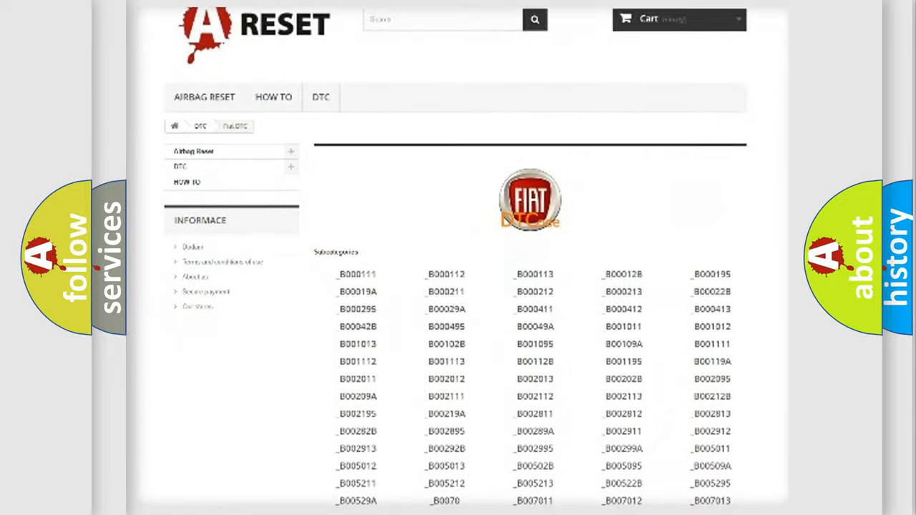
scroll("down", 3)
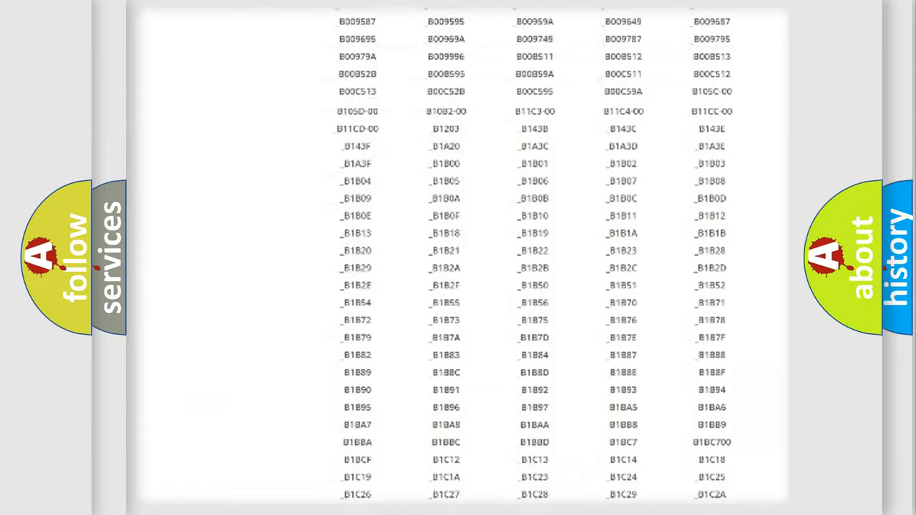
scroll("up", 3)
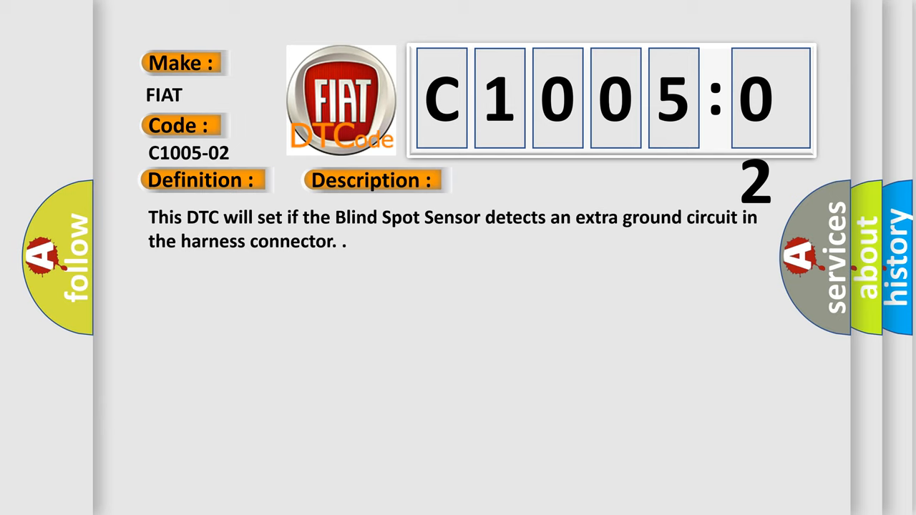
- Reveal the cause text for C1005-02 on the General Signal Failure explanation slide
left_click(527, 181)
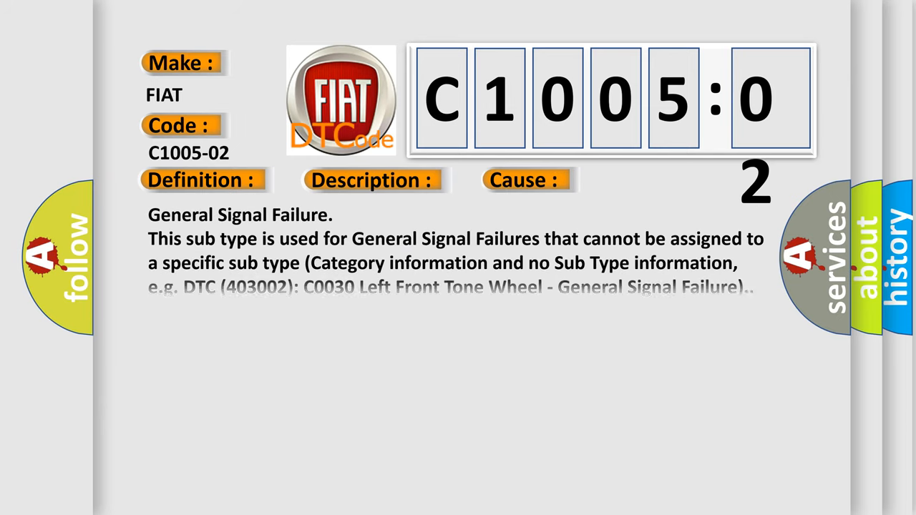